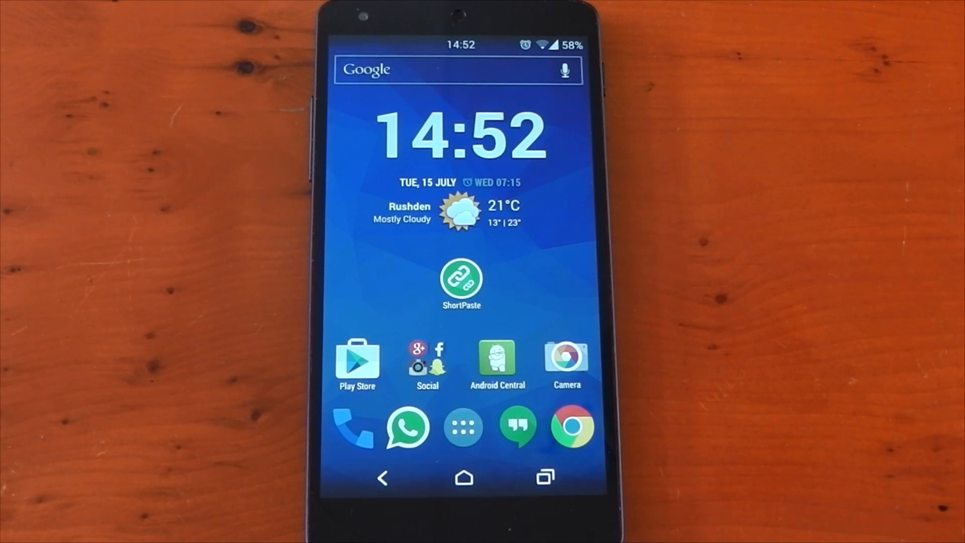
- Launch ShortPaste from the home screen to show its URL-shortening intro
{"action": "left_click", "coordinate": [461, 280]}
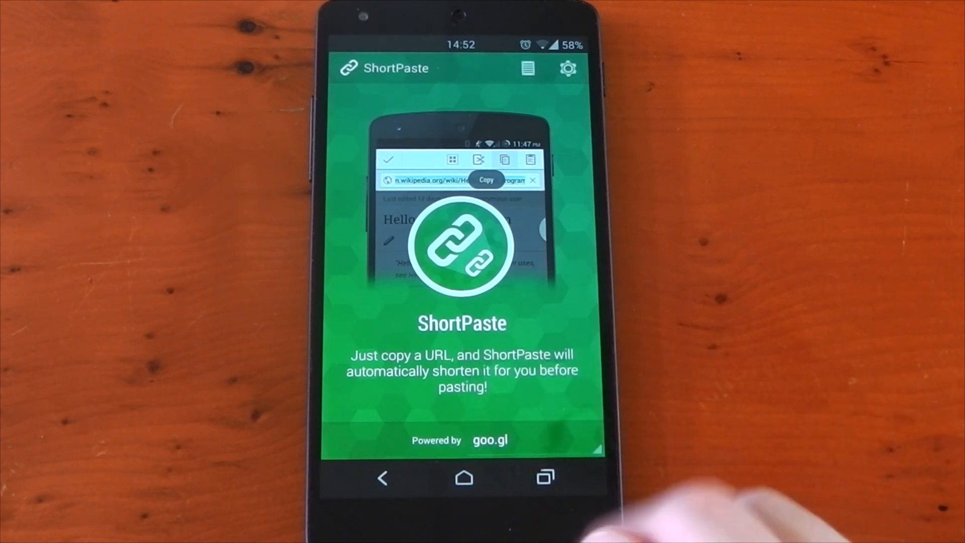
- Leave the ShortPaste intro and load the Football Italia site in Chrome
{"action": "left_click", "coordinate": [527, 68]}
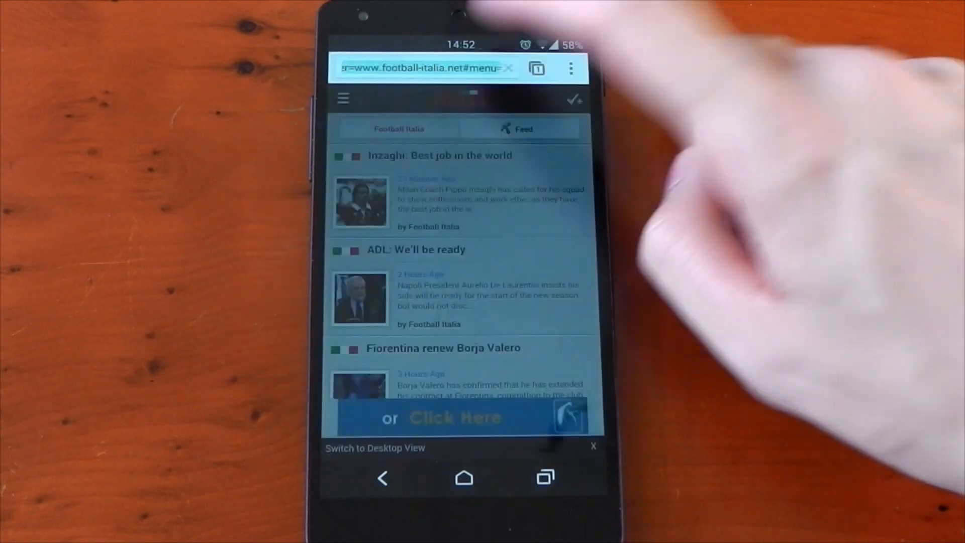
- Copy the Football Italia page address from Chrome's address bar
{"action": "left_click", "coordinate": [422, 68]}
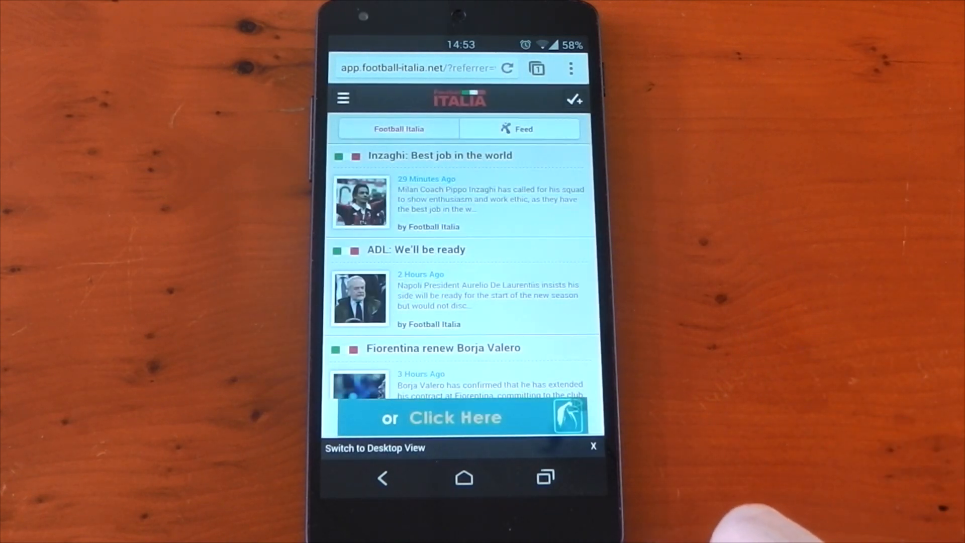
{"action": "mouse_move", "coordinate": [708, 511]}
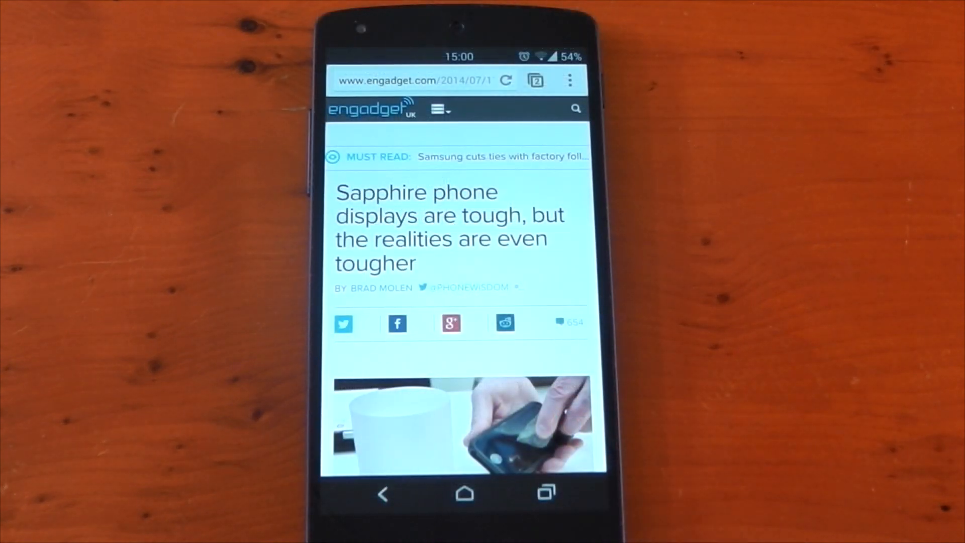
- Copy the Engadget article address and focus a new tab's address field
{"action": "left_click", "coordinate": [422, 80]}
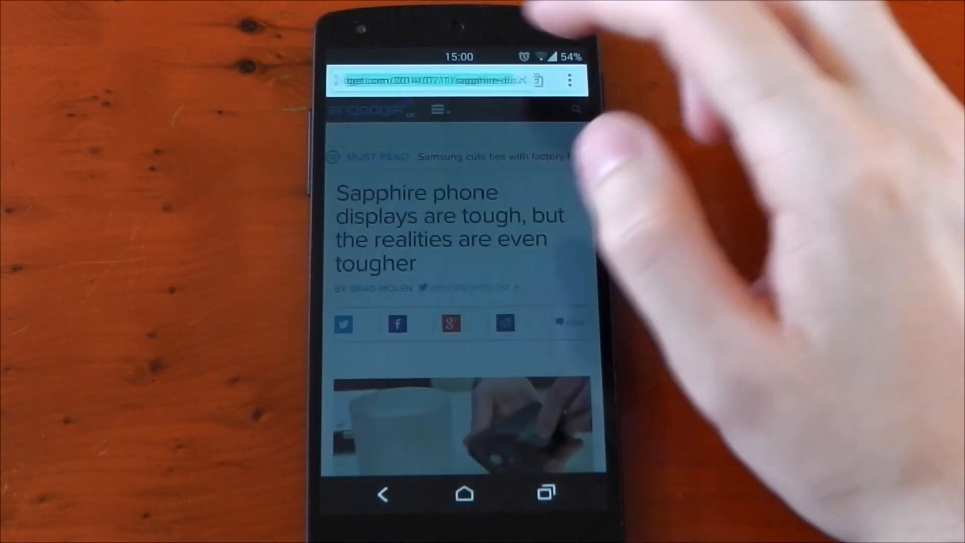
{"action": "left_click", "coordinate": [437, 81]}
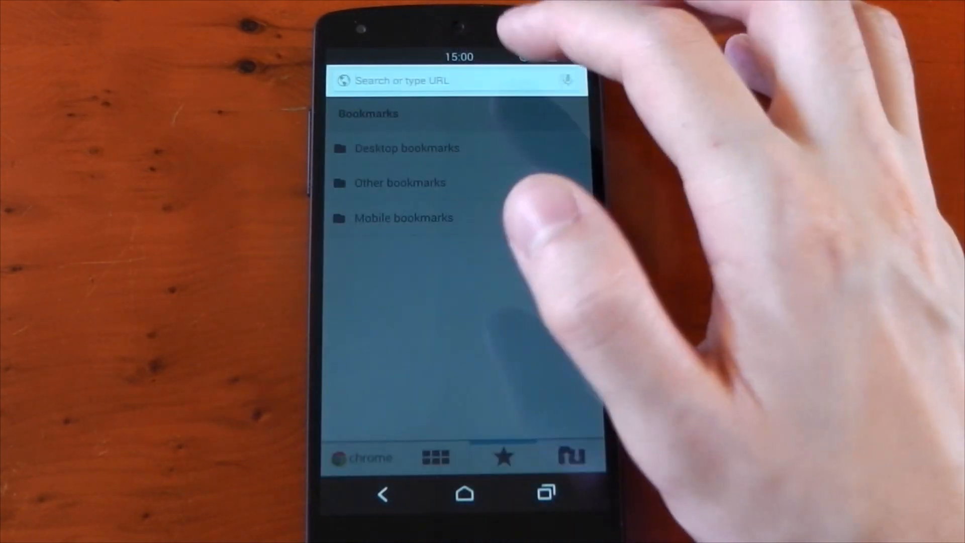
{"action": "left_click", "coordinate": [458, 80]}
{"action": "type", "text": "http://goo.gl/Xdg2H0"}
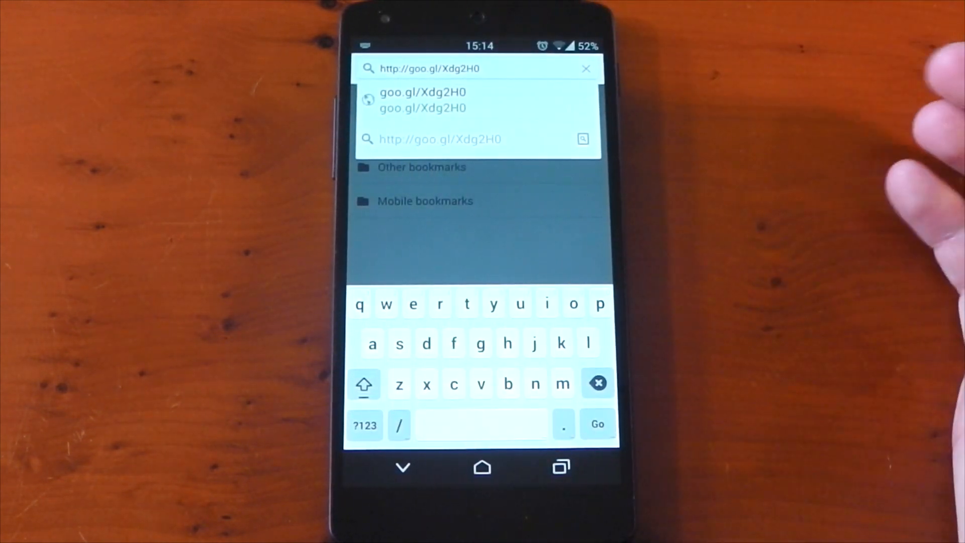
- Pull down notifications after pasting the goo.gl/Xdg2H0 link into the omnibox
{"action": "left_click", "coordinate": [596, 423]}
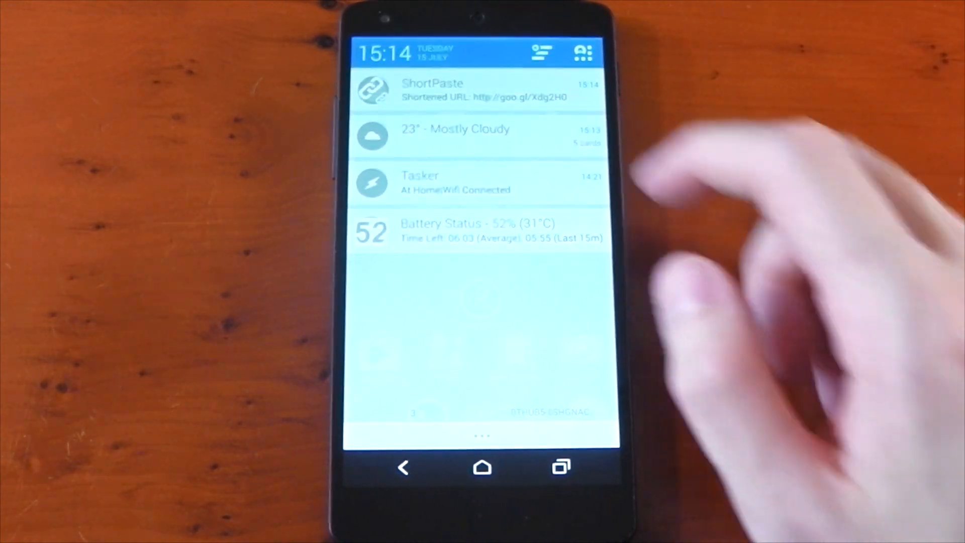
- Show the ShortPaste notification's options, ending on the Archive with goo.gl/agf2Ng
{"action": "left_click", "coordinate": [435, 90]}
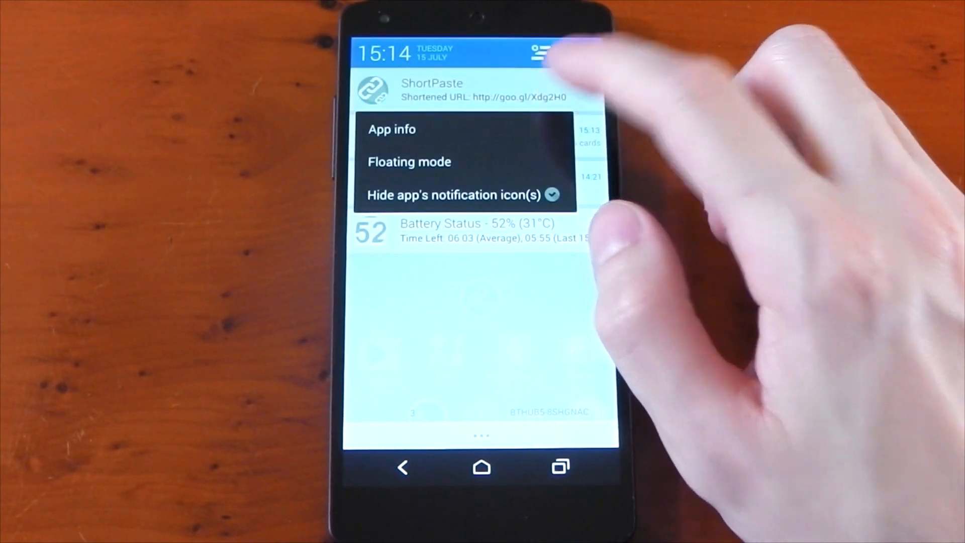
{"action": "left_click", "coordinate": [392, 129]}
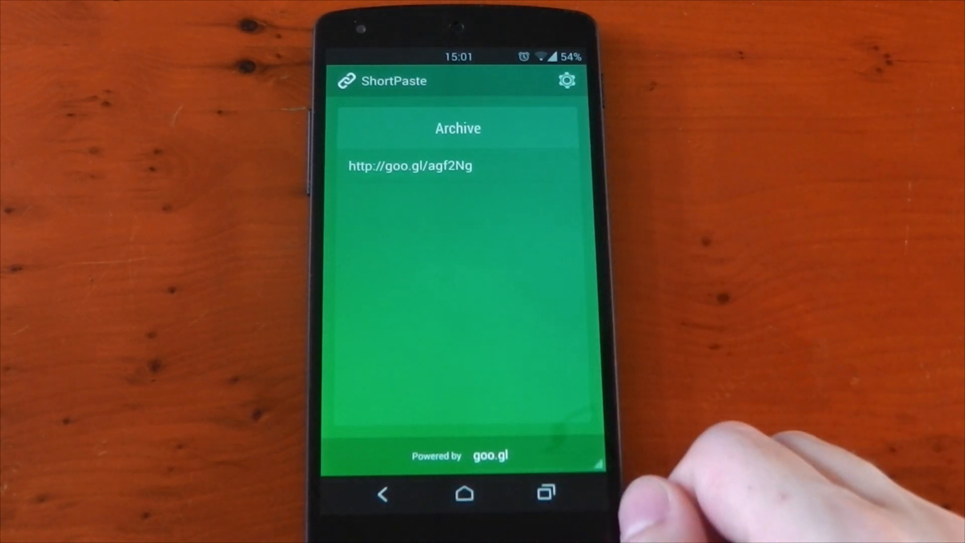
- Review the archived short links, then go back to the home screen
{"action": "left_click", "coordinate": [464, 492]}
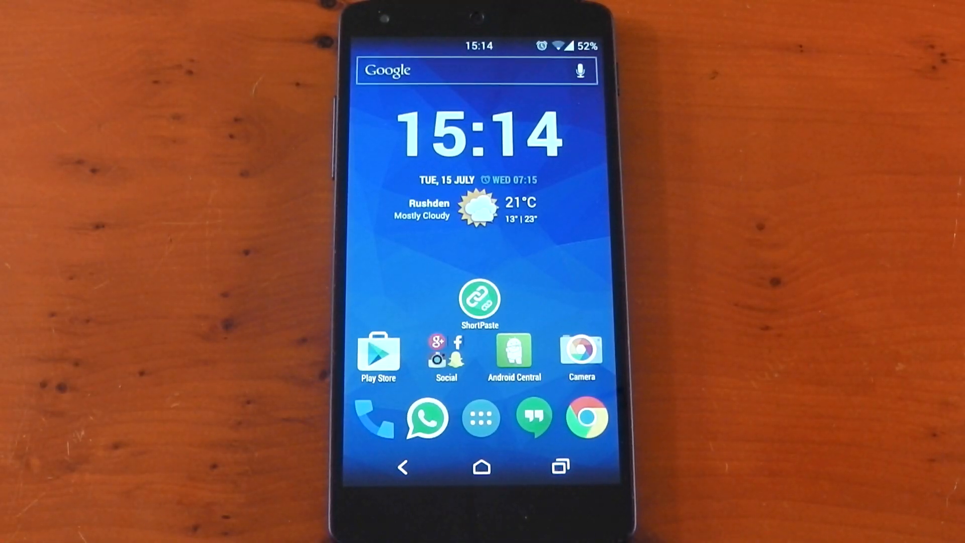